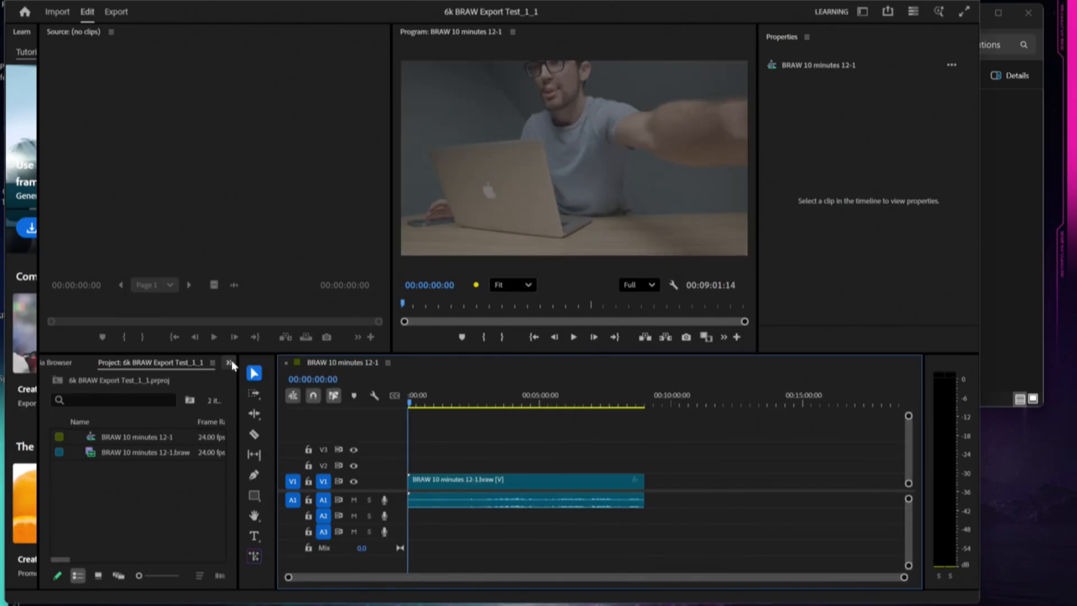
Switch to Media Browser, play the BRAW 10 minutes 12-1 sequence, and return to the Project panel
left_click(228, 361)
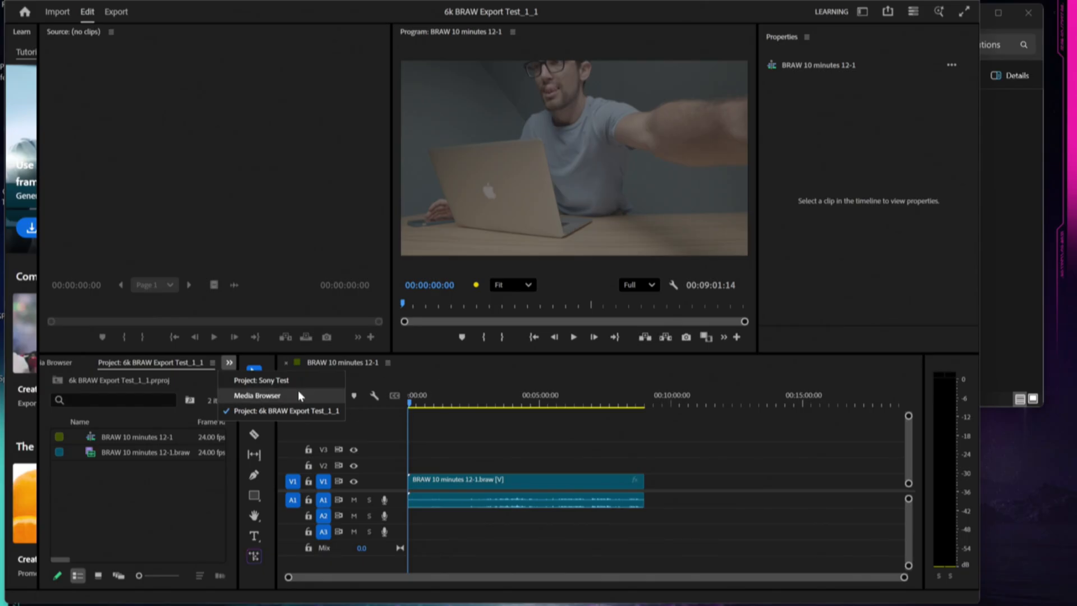
left_click(261, 380)
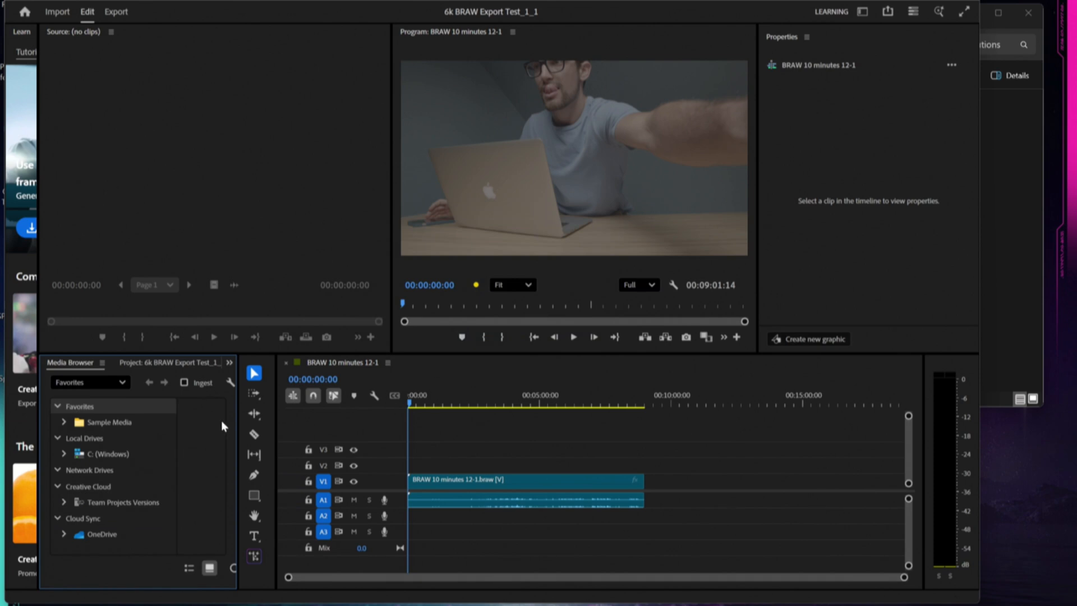
left_click(574, 337)
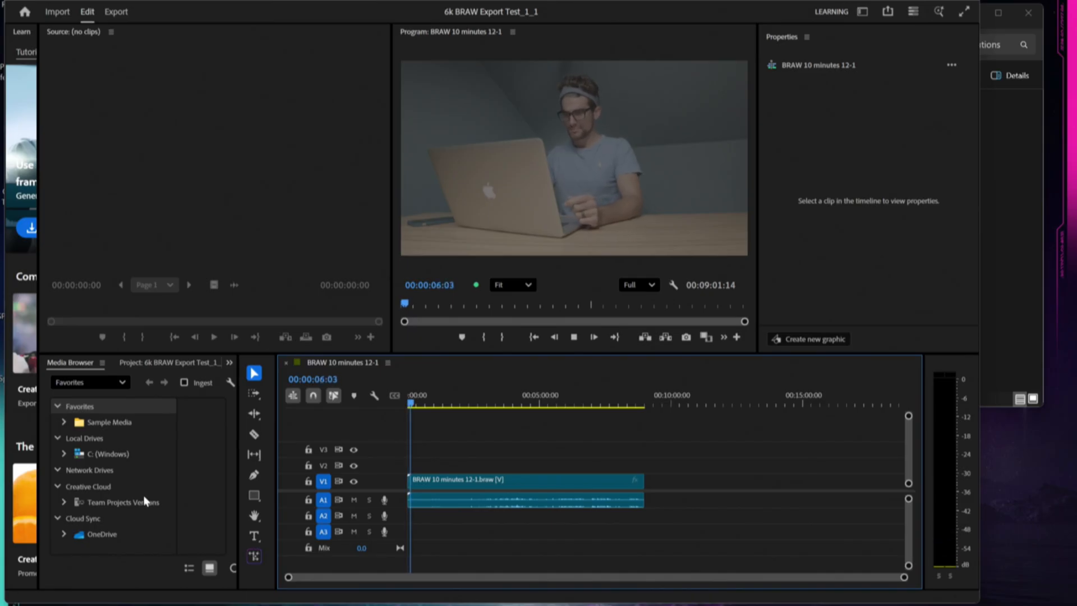
left_click(143, 362)
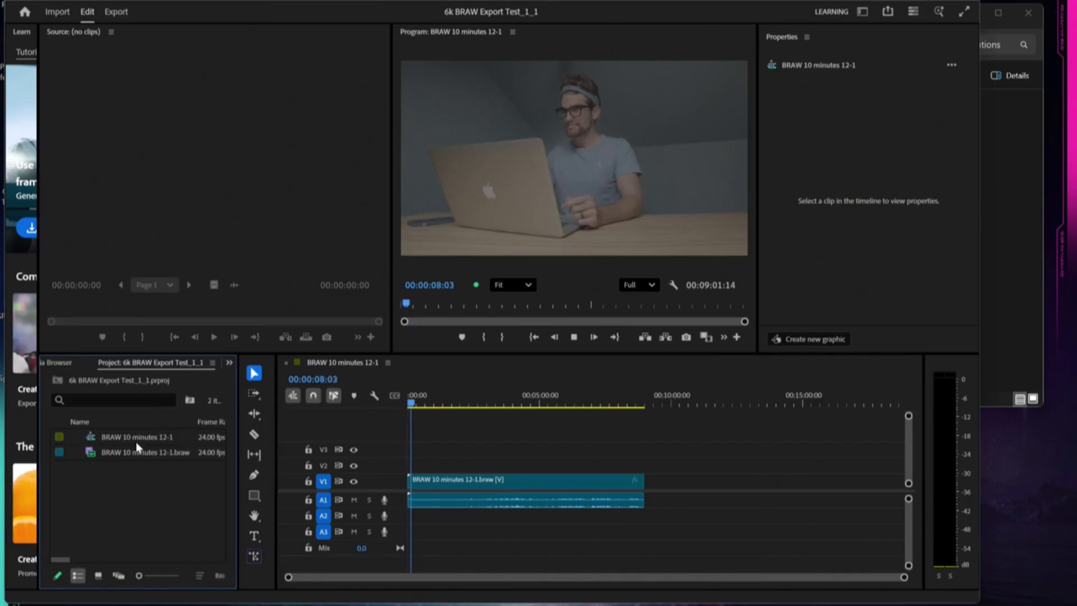
Right-click the BRAW clip, then show File > Open Recent with the 8K BRAW test listed
right_click(137, 451)
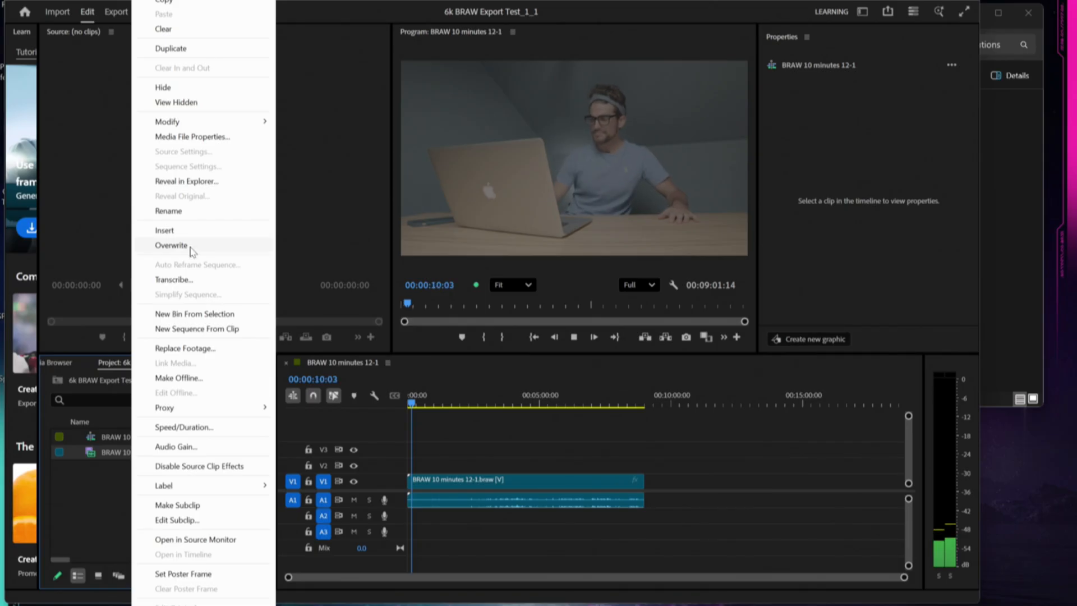
left_click(191, 136)
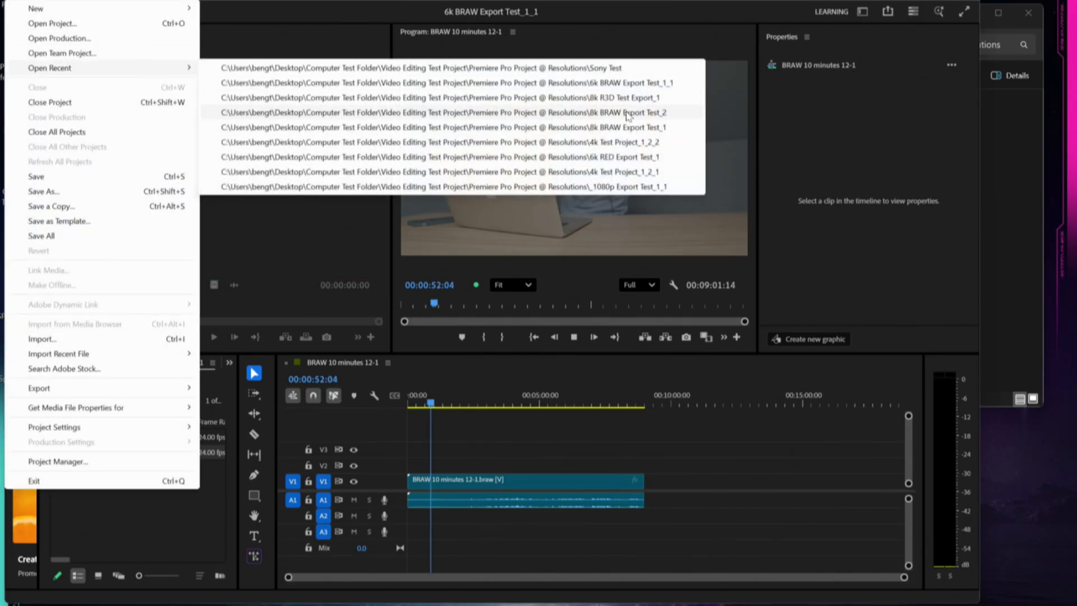
Open the 8k BRAW Export Test_2 project and focus its Streets-of-Salzburg timeline
left_click(429, 112)
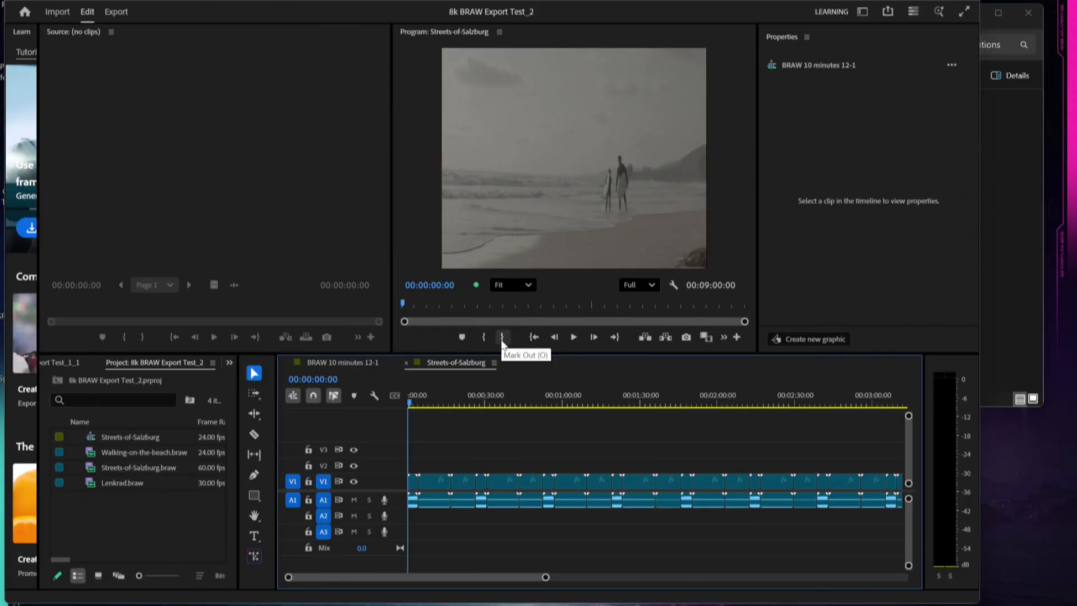
mouse_move(314, 390)
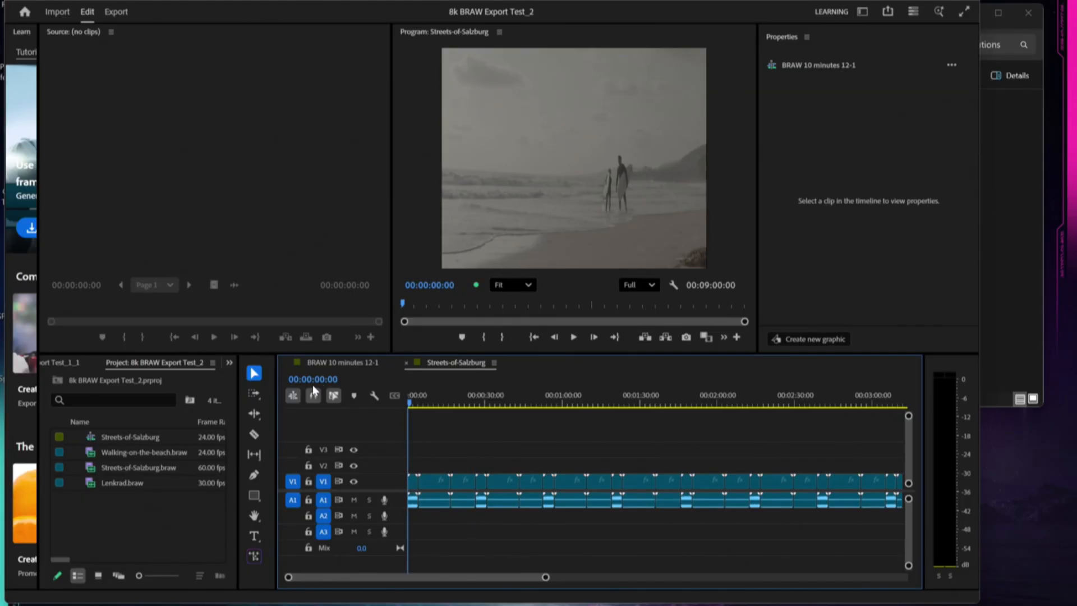
left_click(573, 337)
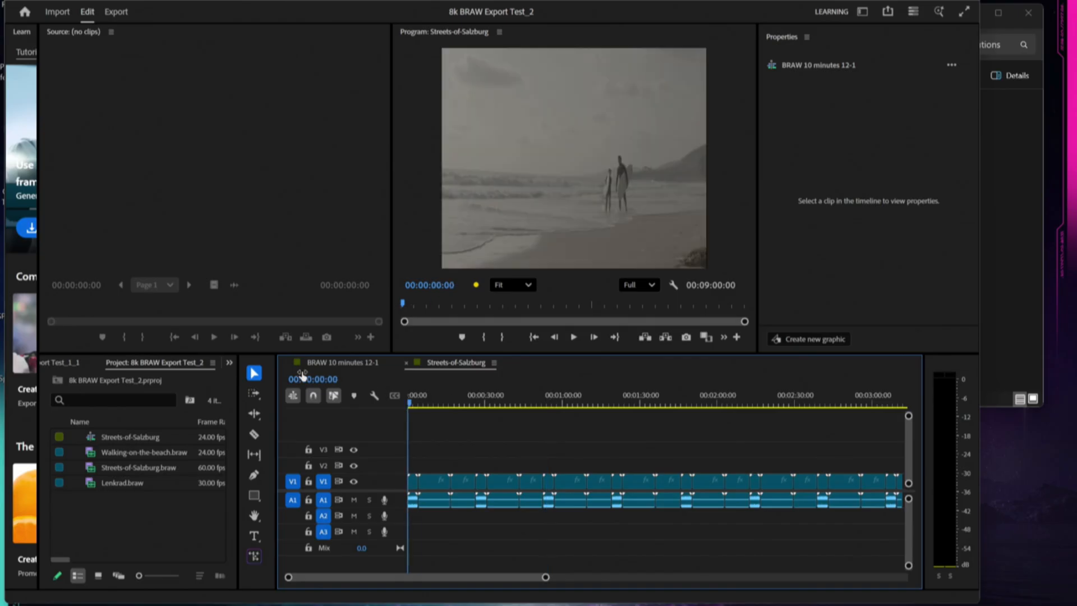
left_click(572, 337)
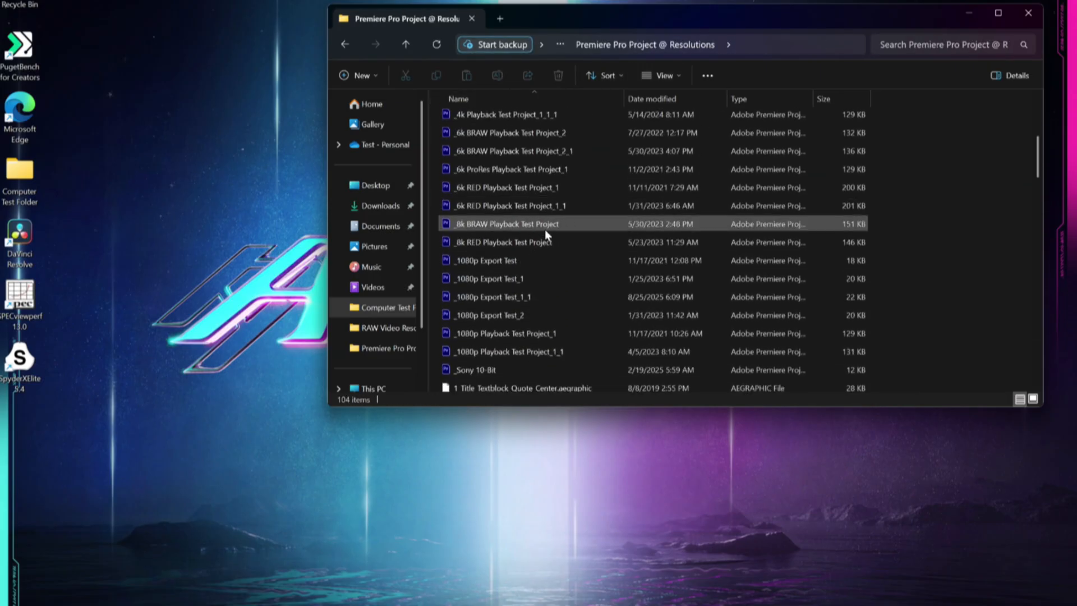
Open _8k BRAW Playback Test Project as a converted copy, dismissing media and font warnings
double_click(506, 223)
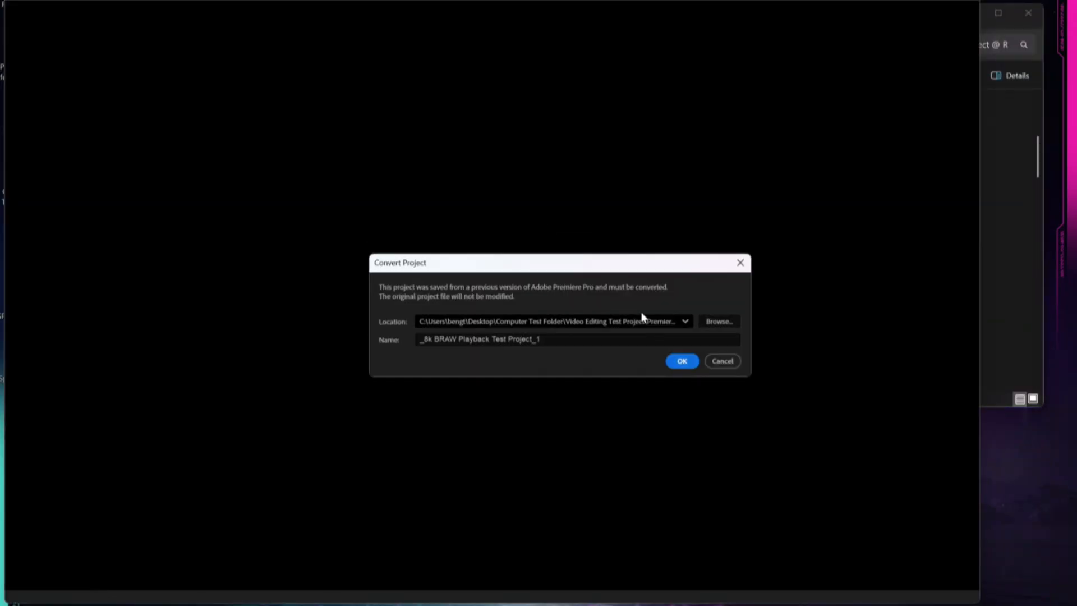
left_click(680, 360)
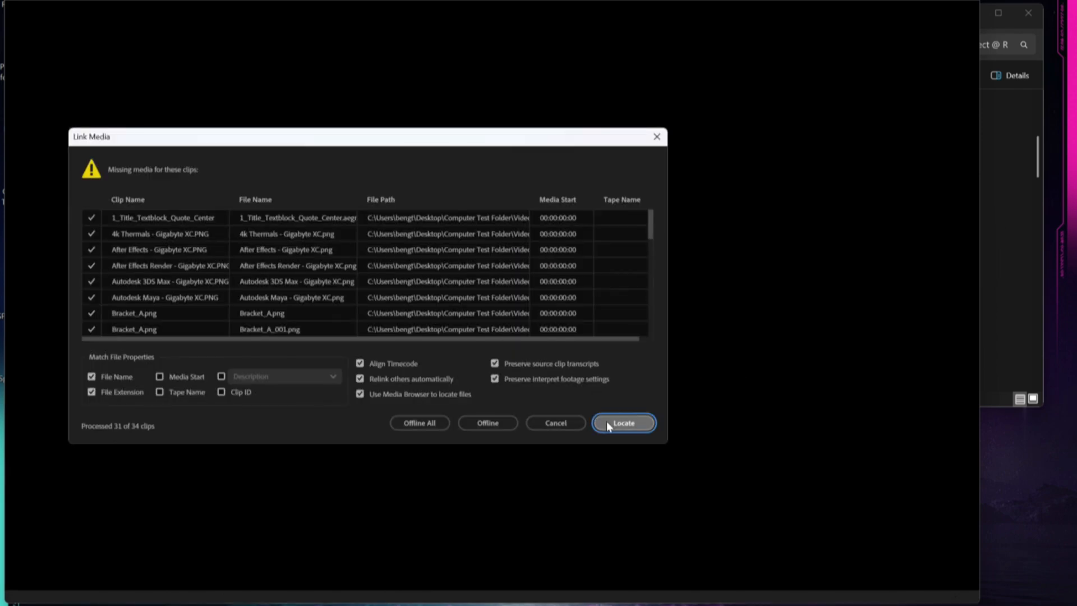
left_click(622, 423)
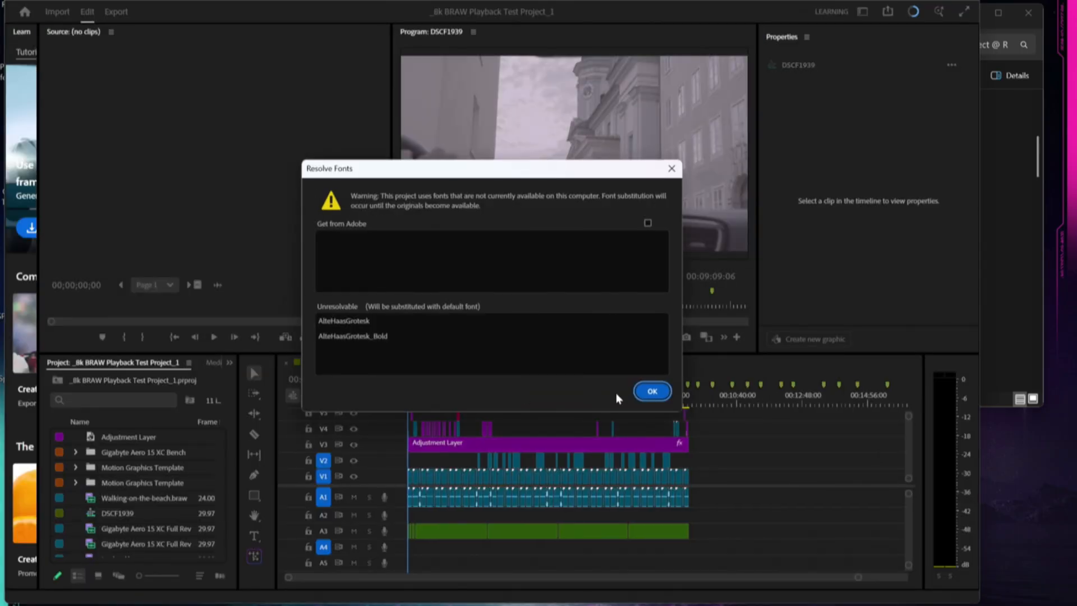
left_click(651, 391)
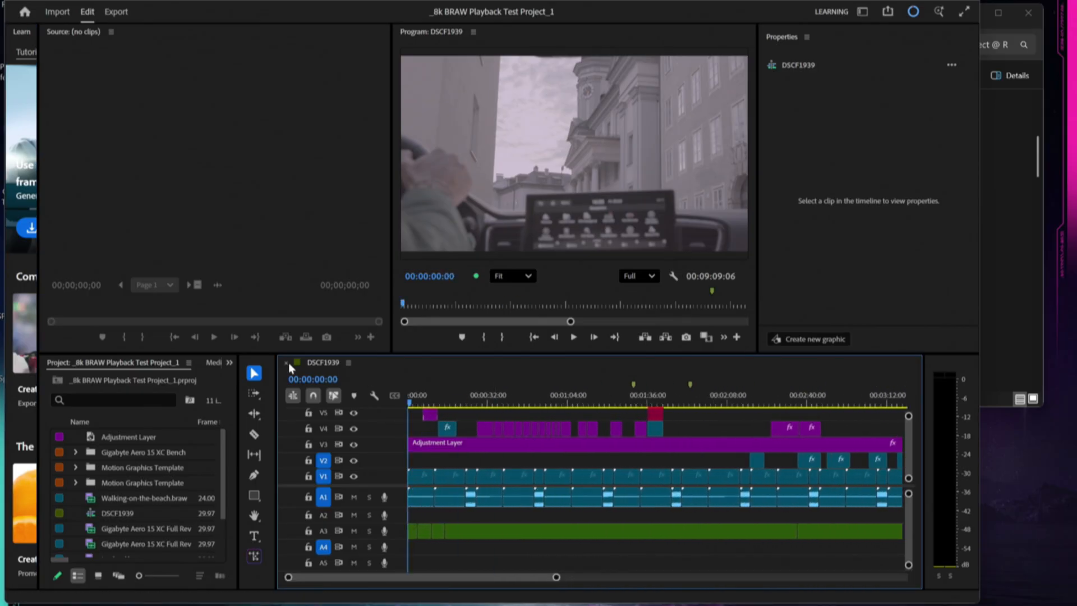
Focus the DSCF1939 timeline to play back the 8K sequence
left_click(594, 337)
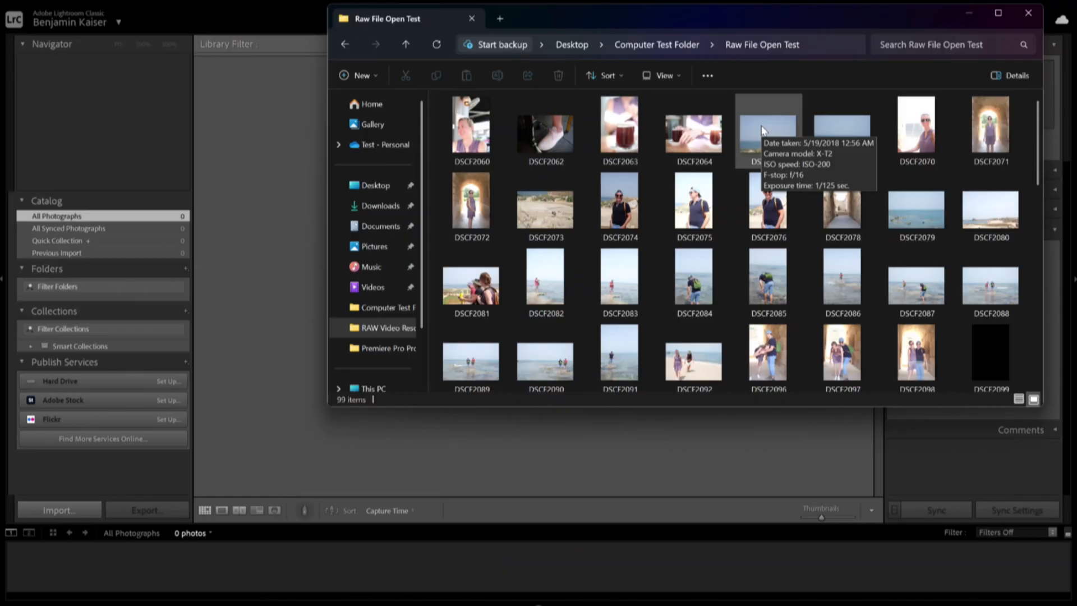
mouse_move(469, 96)
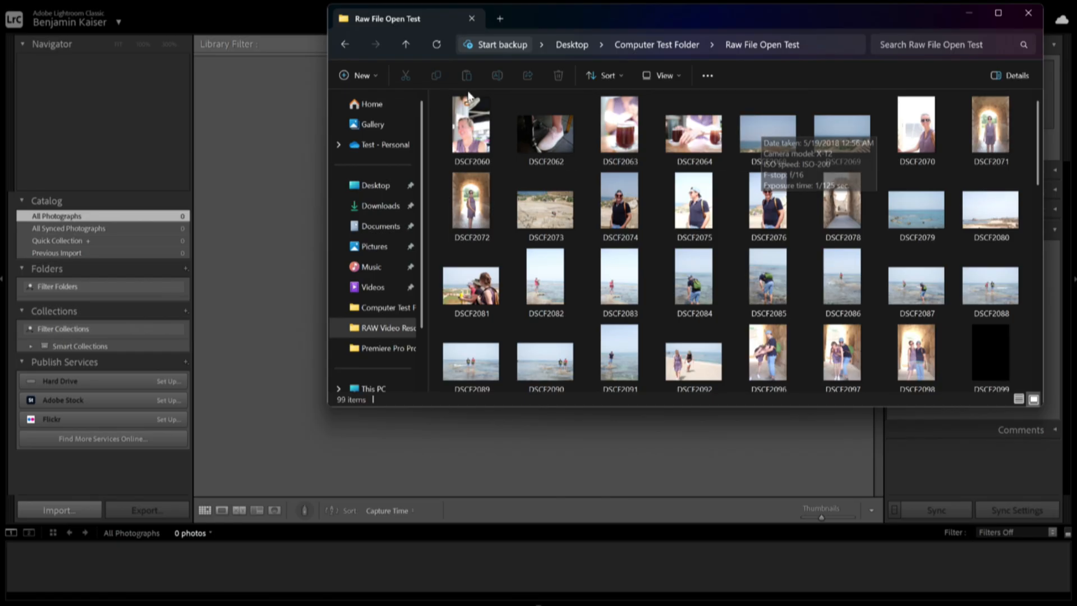
Import the 99 photos from the Raw File Open Test folder into Lightroom Classic
scroll("down", 3)
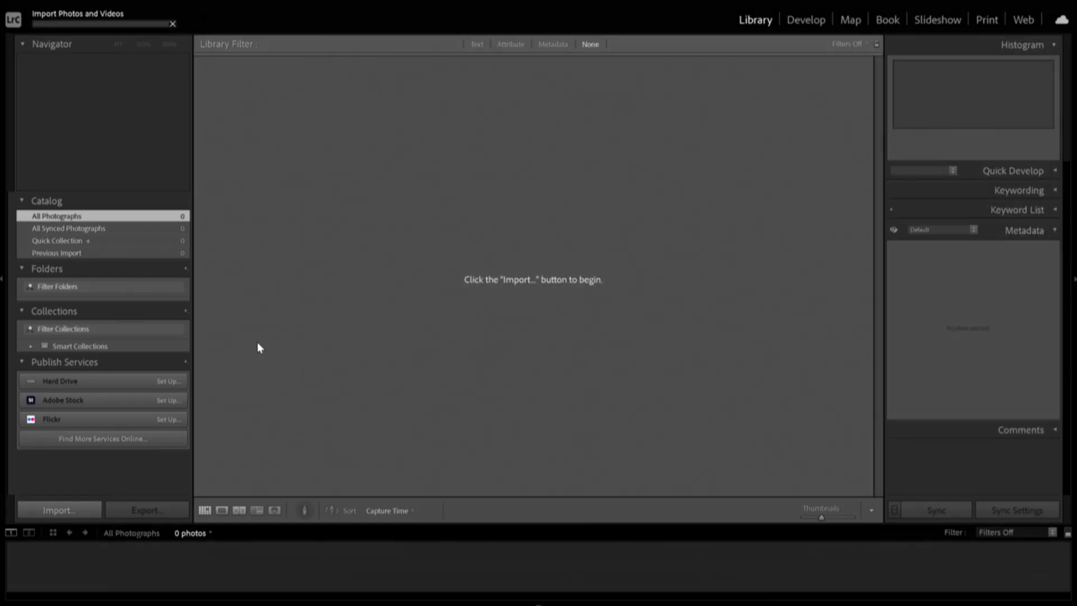
left_click(59, 510)
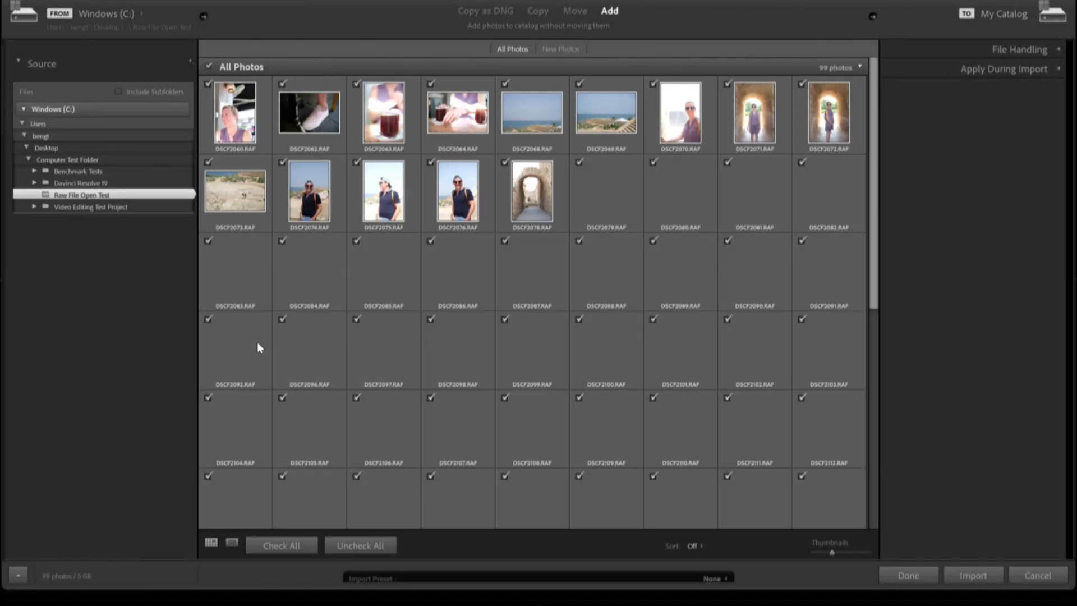